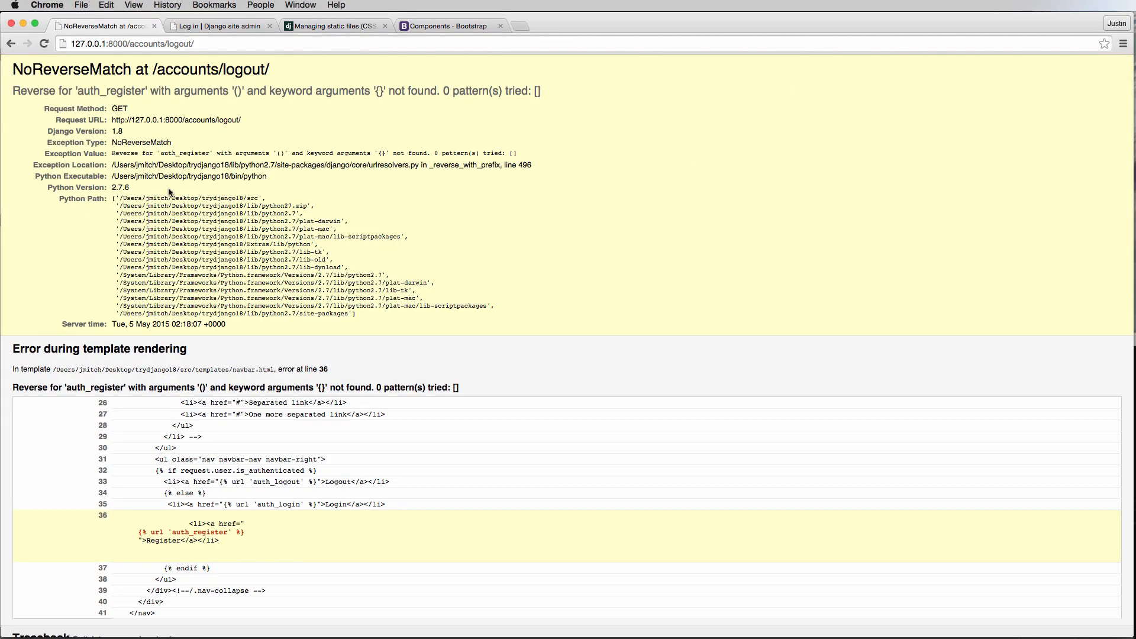
double_click(110, 90)
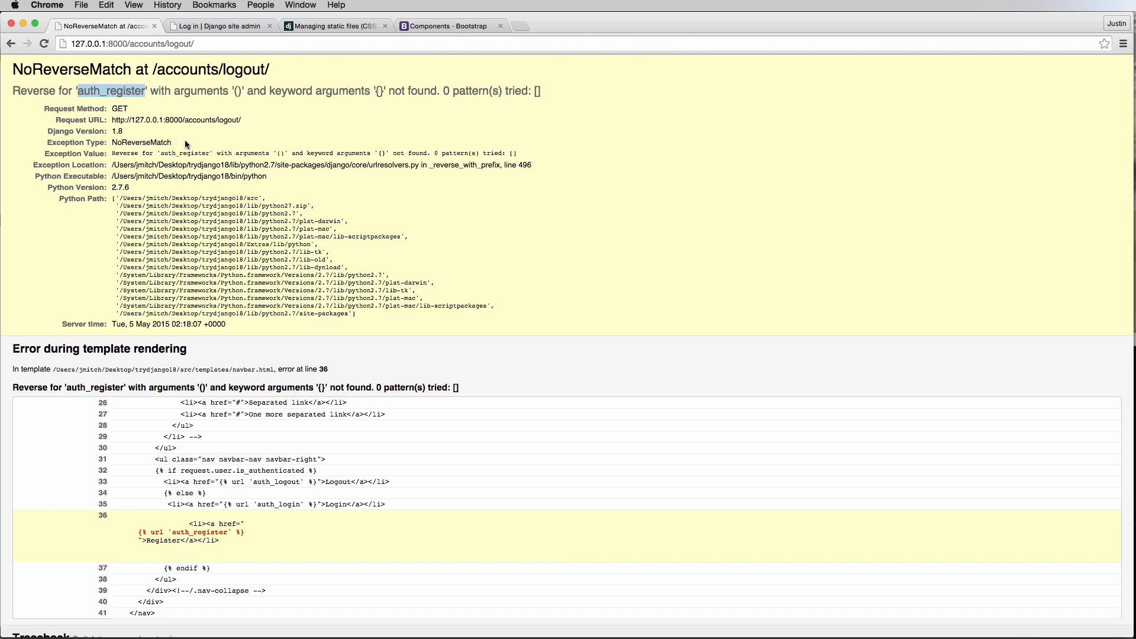